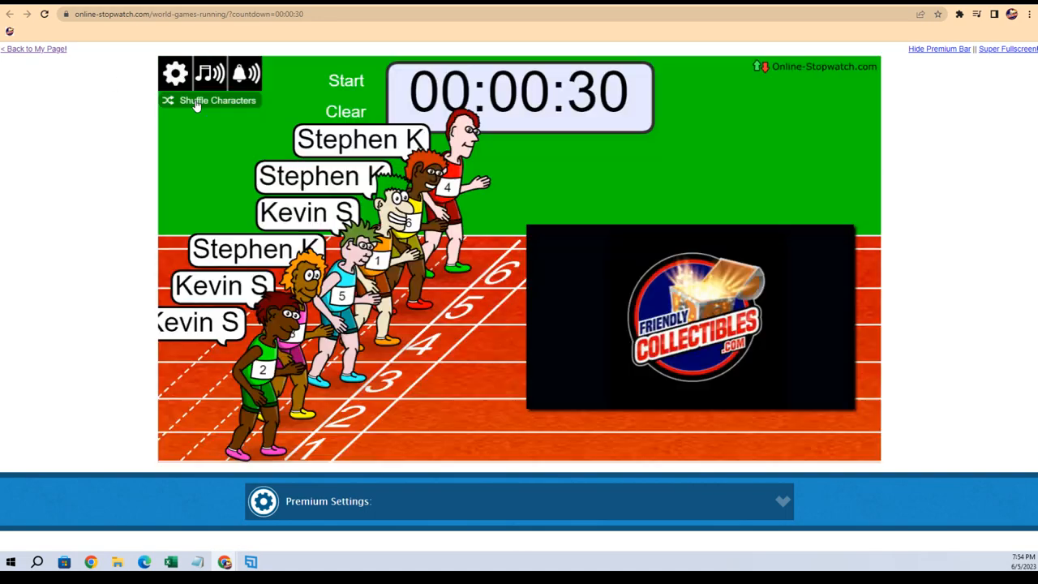
Shuffle the runners twice into a new lineup, then start the 30-second race.
left_click(209, 100)
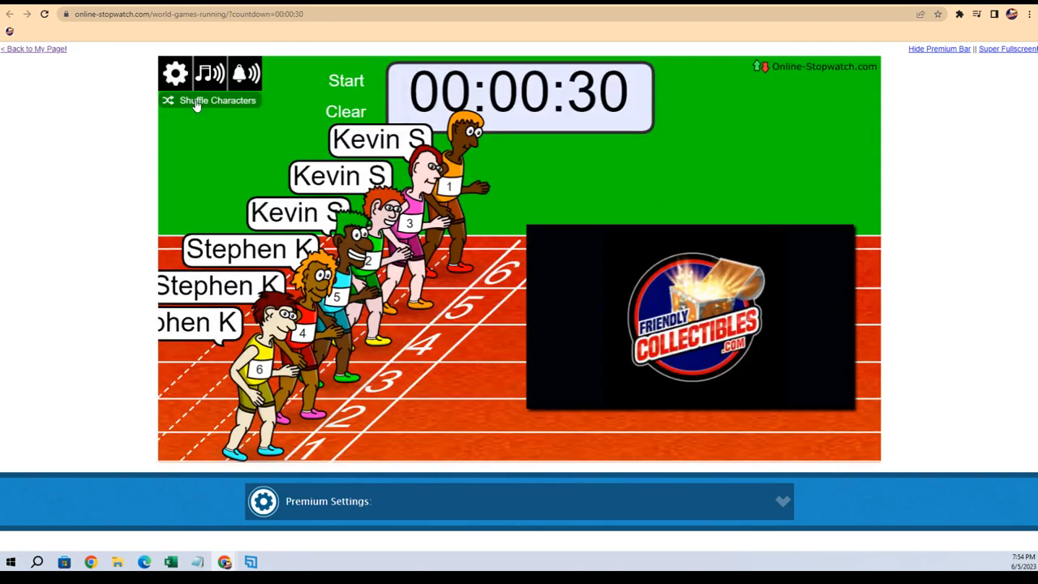
left_click(216, 99)
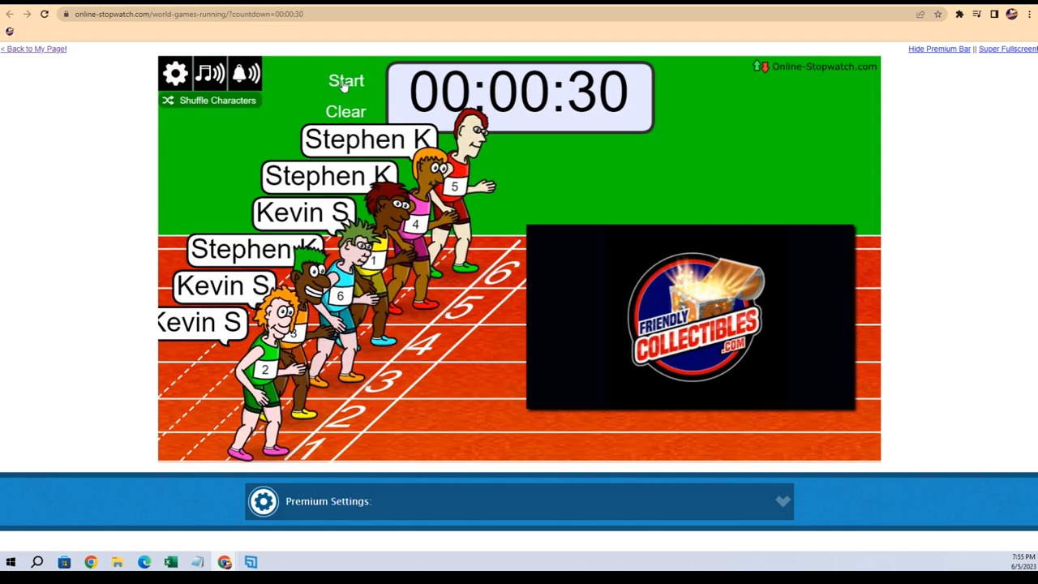
left_click(345, 80)
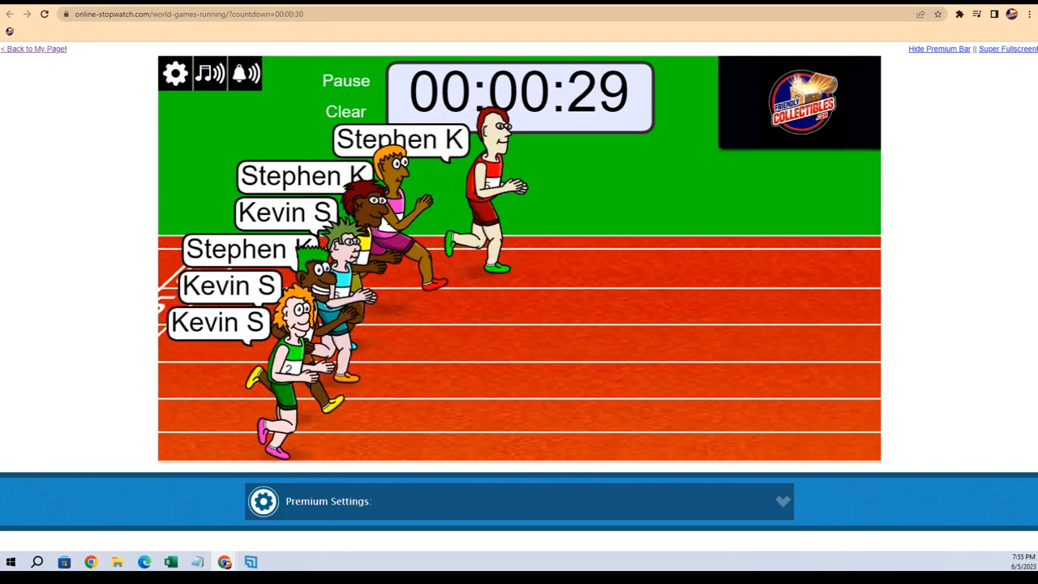